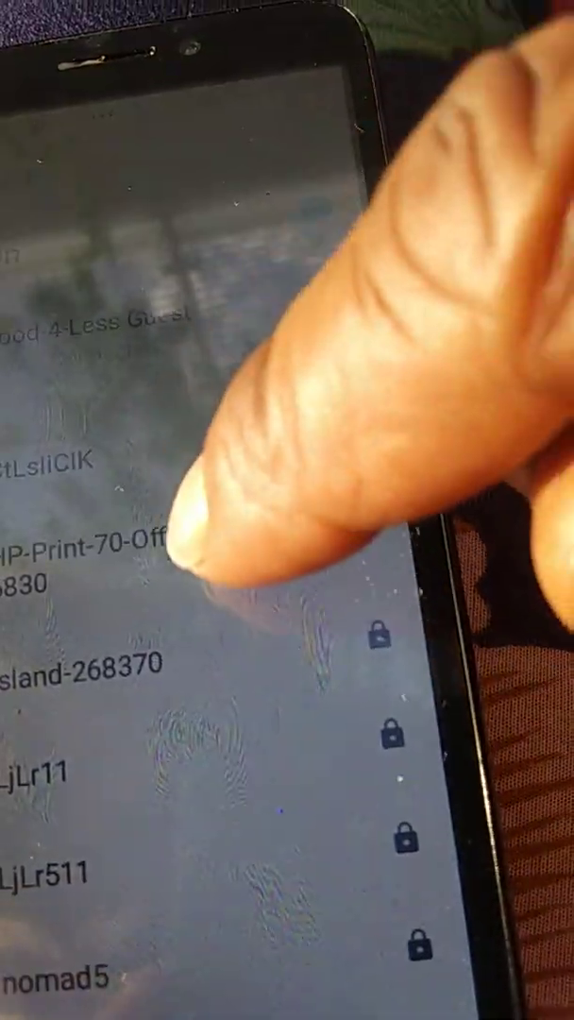
scroll(down, 3)
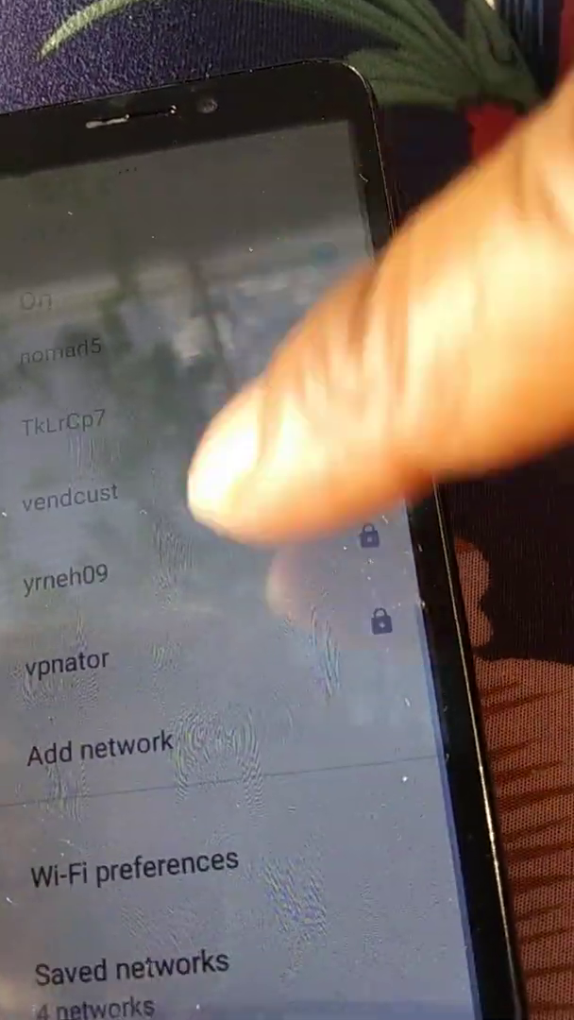